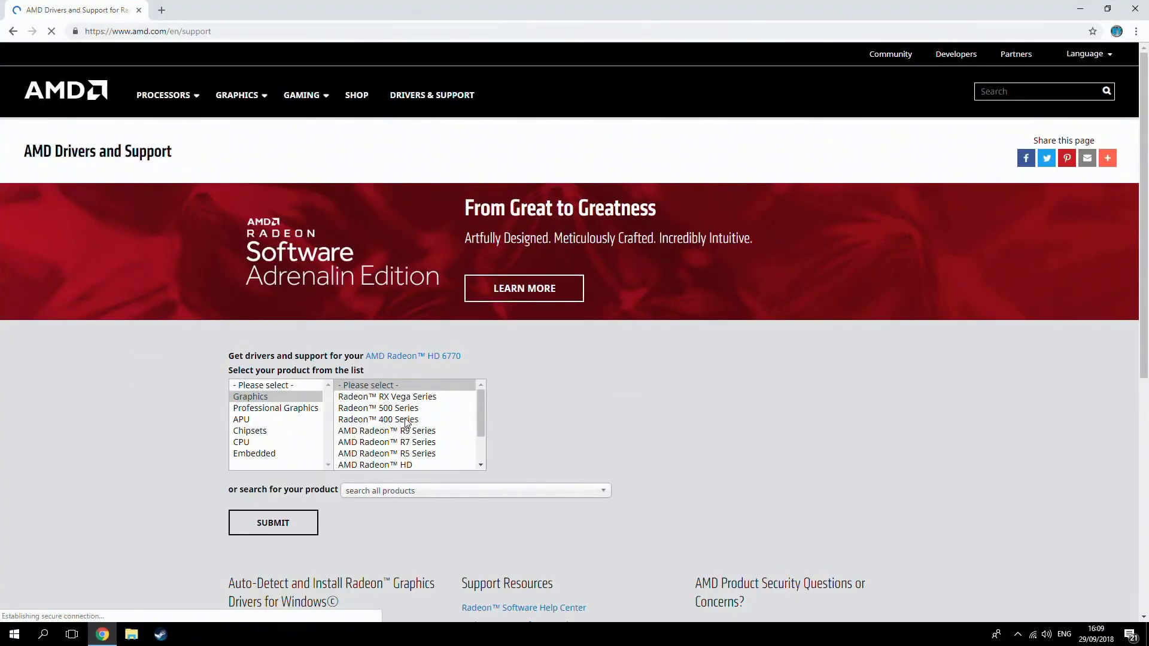
# - Select Radeon HD family and HD 6770 model, declining the survey, to reach its drivers page
pyautogui.click(373, 419)
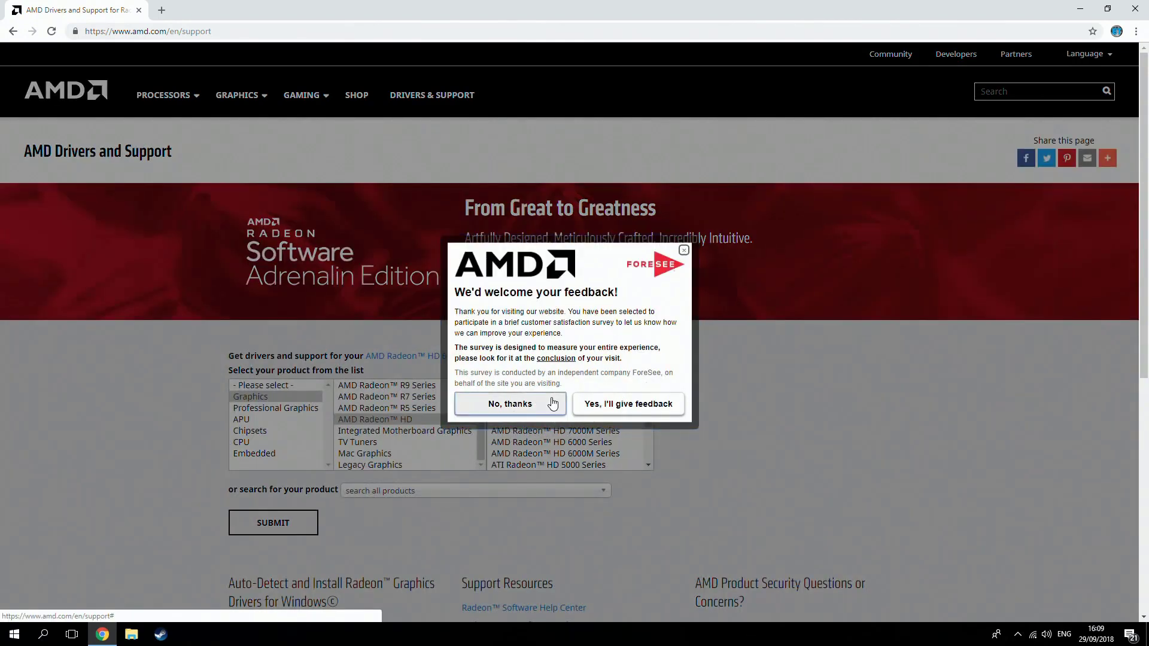
pyautogui.click(509, 403)
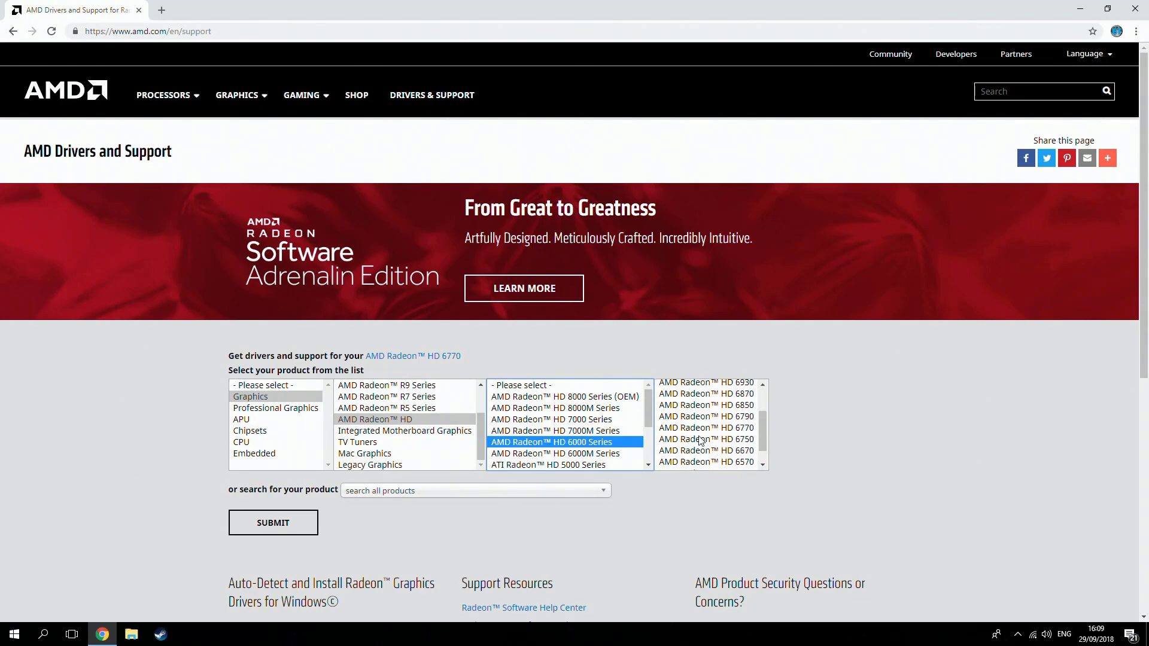
pyautogui.click(705, 416)
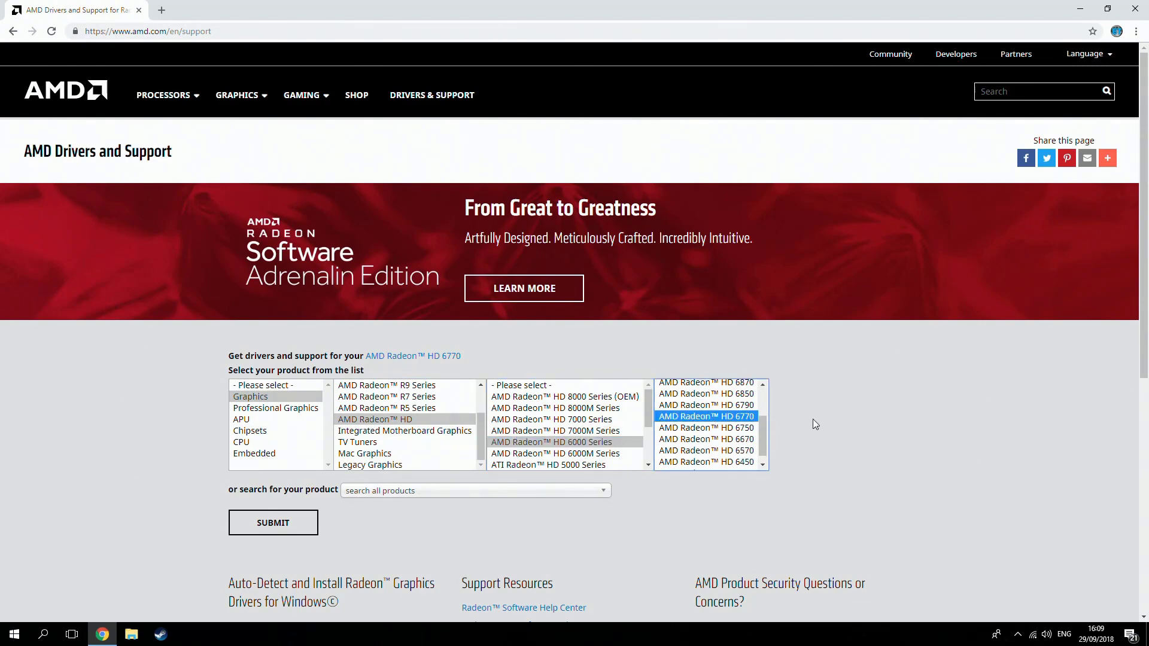
pyautogui.click(273, 522)
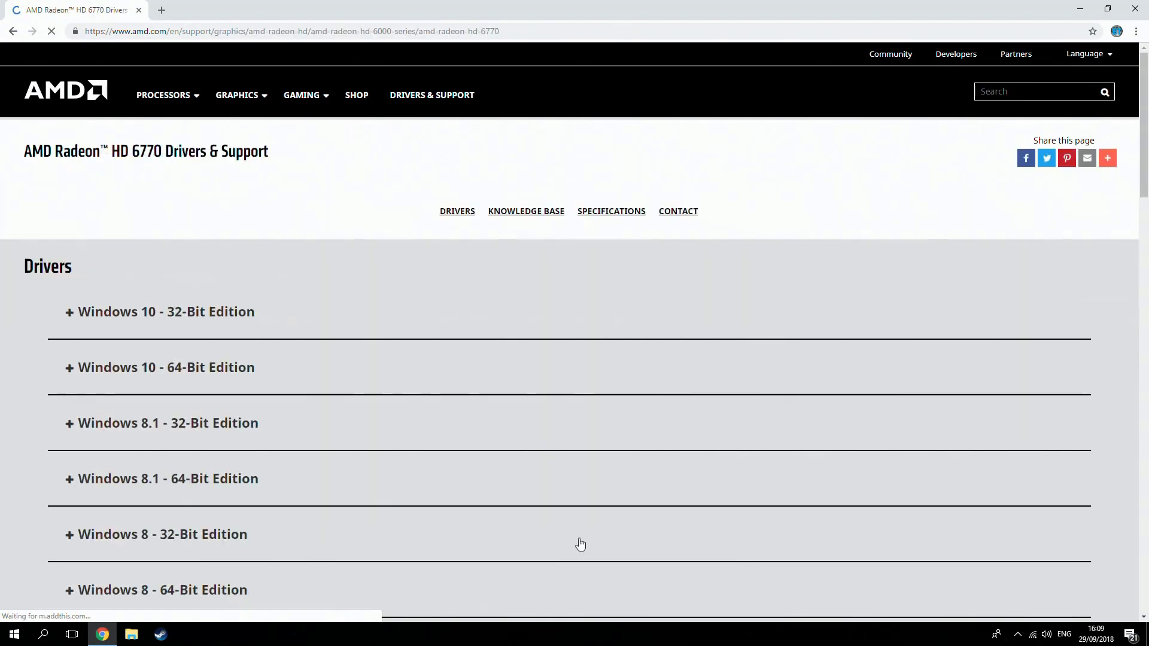
pyautogui.click(166, 367)
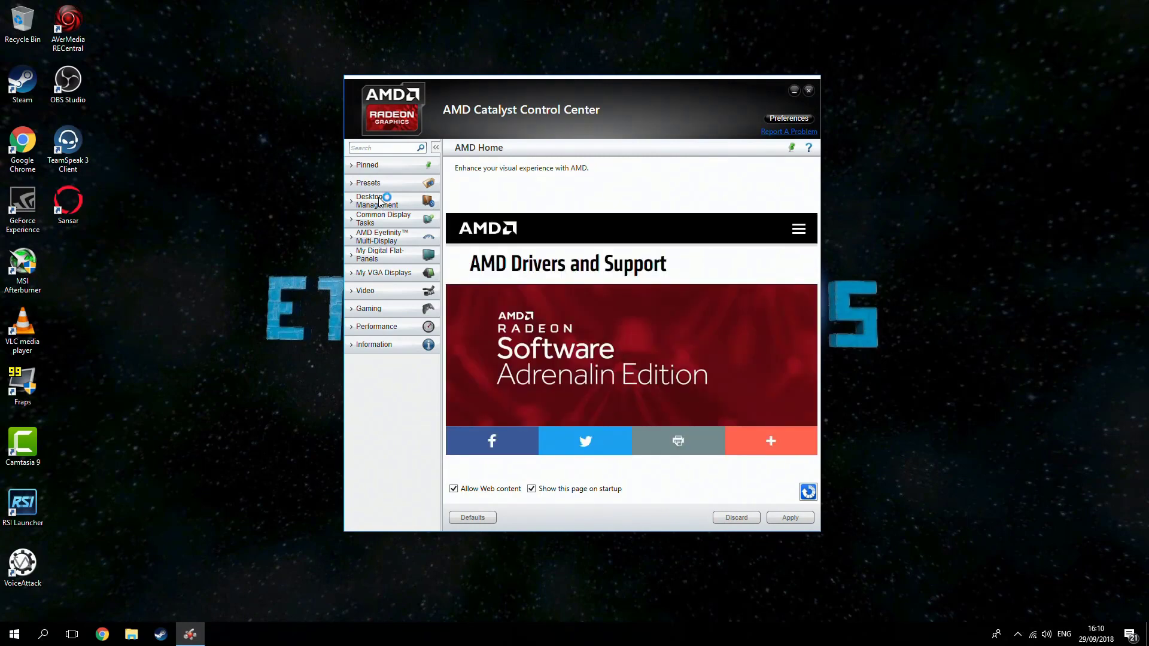
pyautogui.moveTo(382, 196)
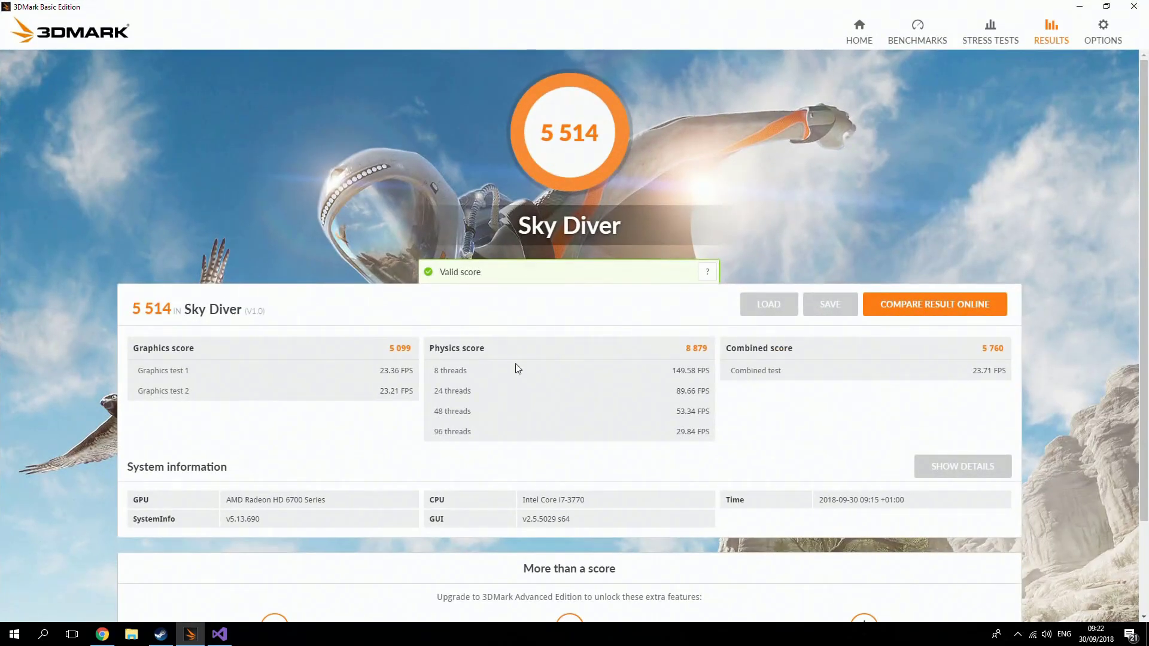
# - Run Sky Diver to show score 5 514 (graphics 5 099, physics 8 879, combined 5 760)
pyautogui.doubleClick(400, 348)
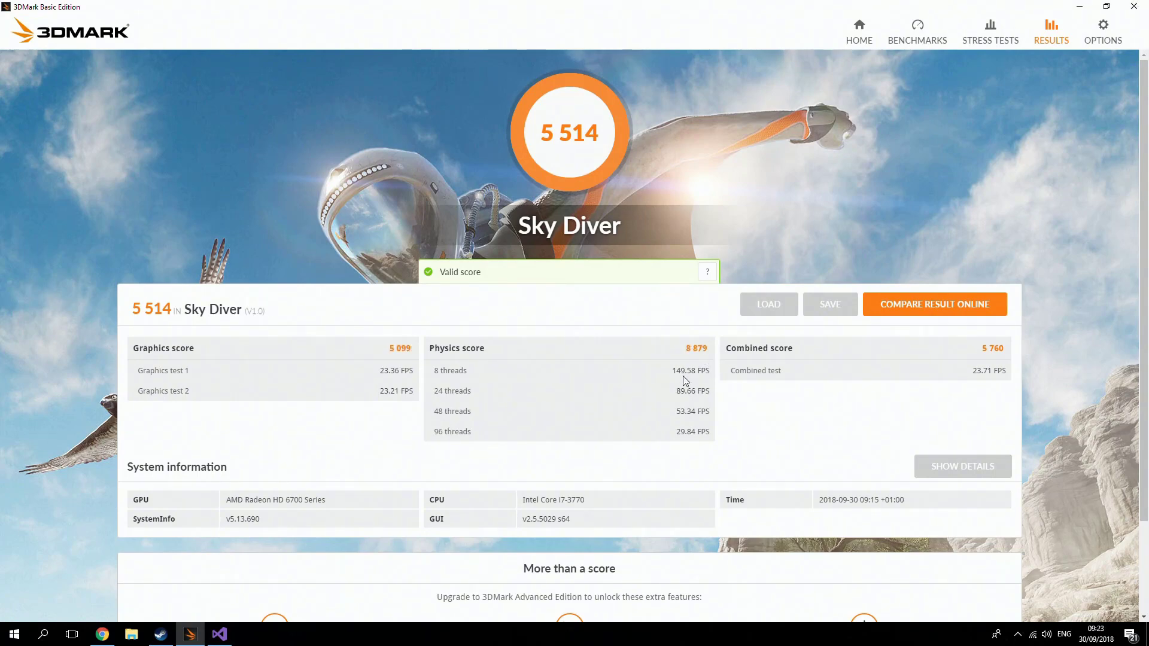
pyautogui.moveTo(422, 396)
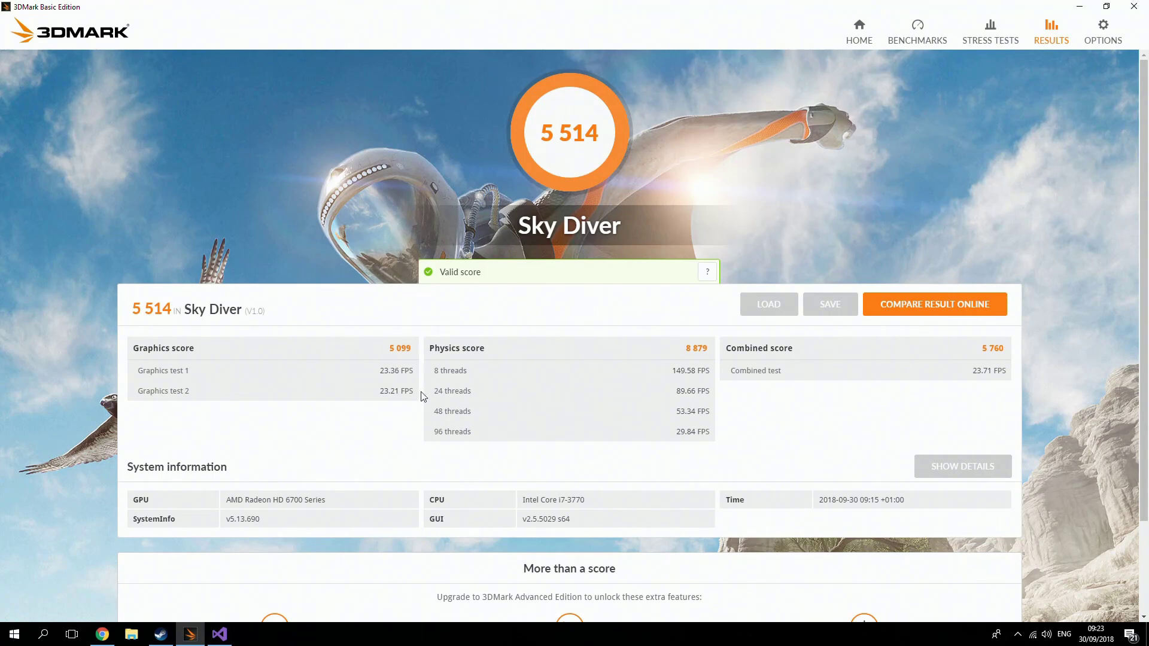
pyautogui.moveTo(379, 337)
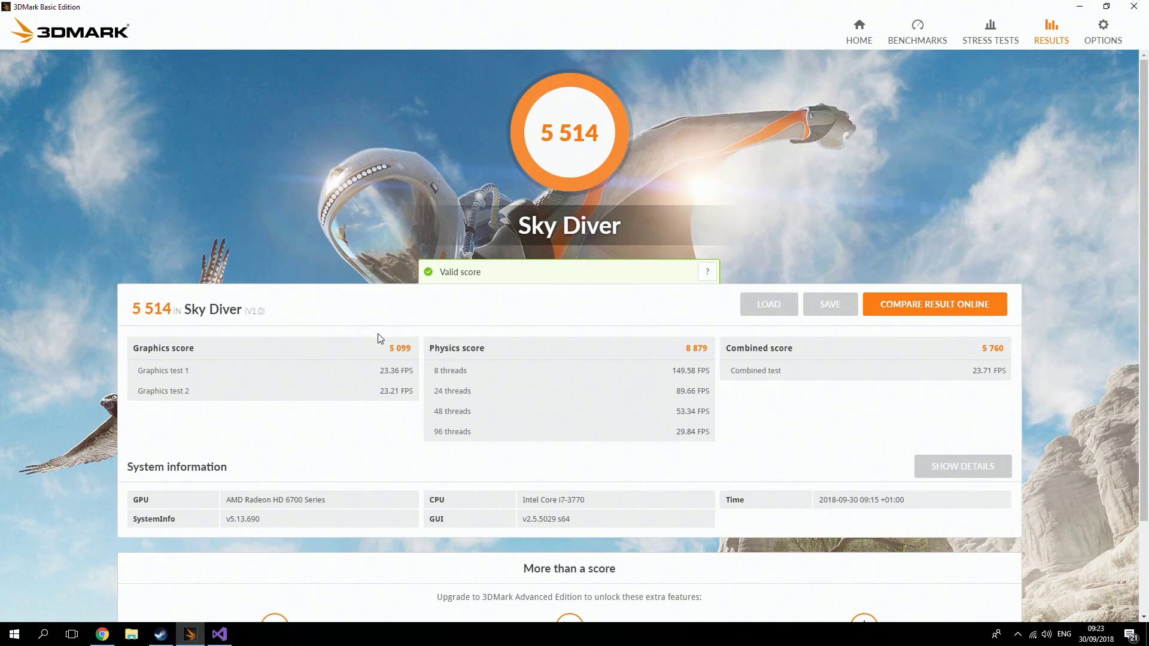
pyautogui.moveTo(384, 339)
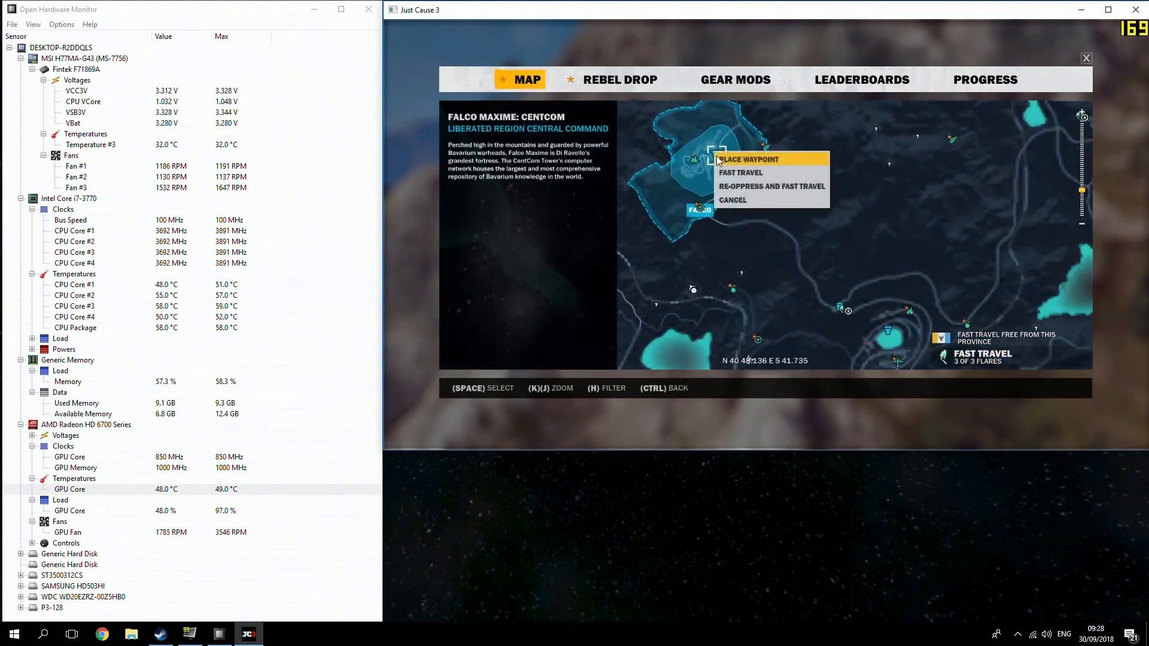
# - Place a waypoint at the Falco Maxime: CentCom base on the Just Cause 3 map
pyautogui.click(739, 173)
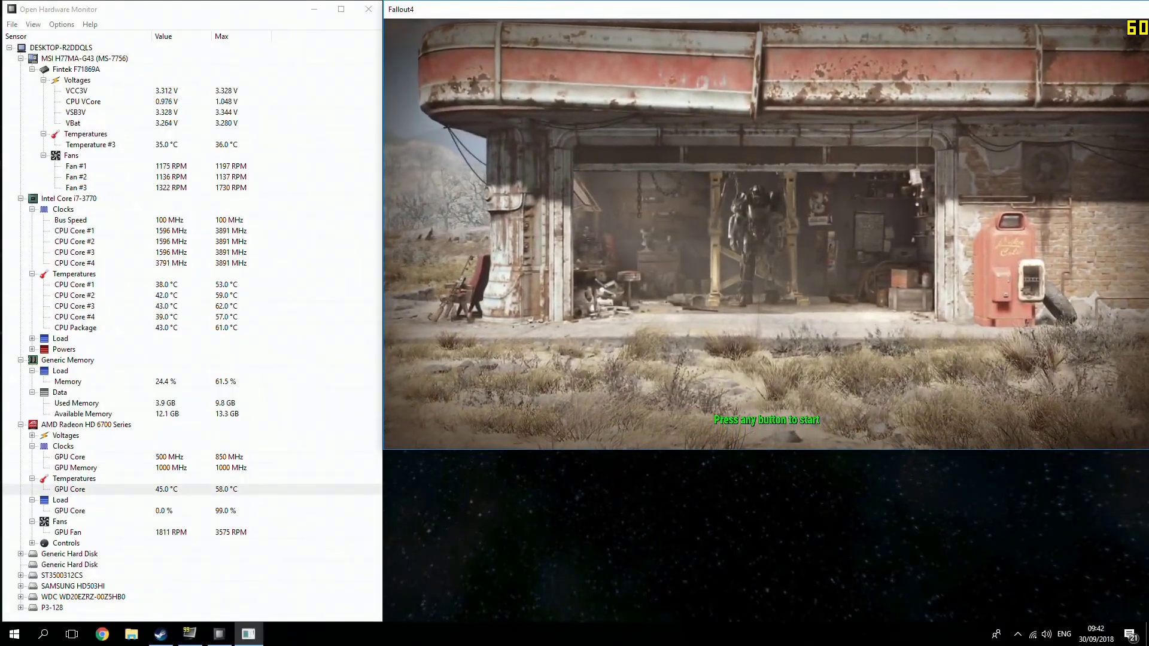
# - Pass the Fallout 4 title screen and pick a main menu option
pyautogui.press('enter')
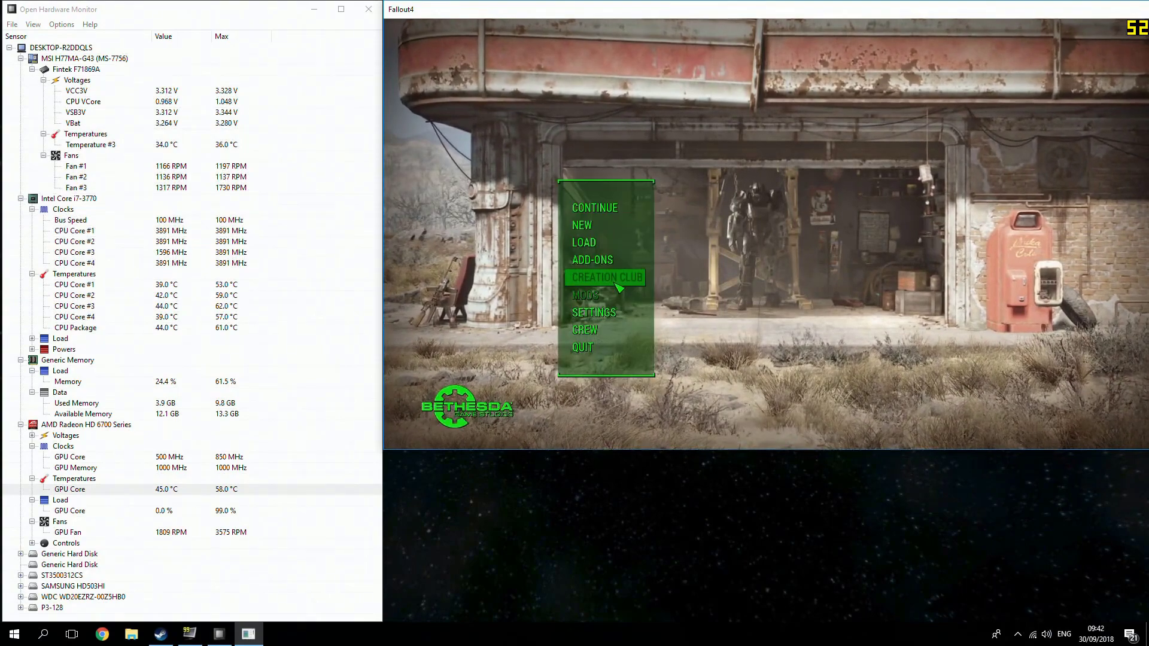
pyautogui.click(594, 207)
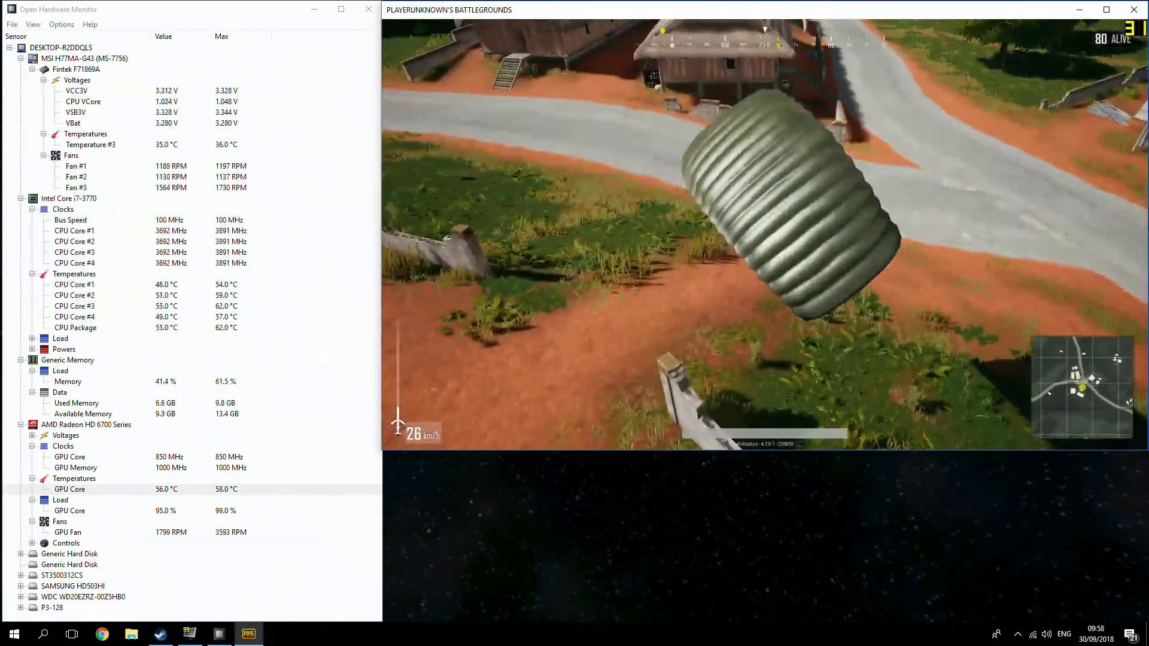
# - Review PUBG's Windowed 1280×720 Very Low graphics settings, then resume the match
pyautogui.press('Escape')
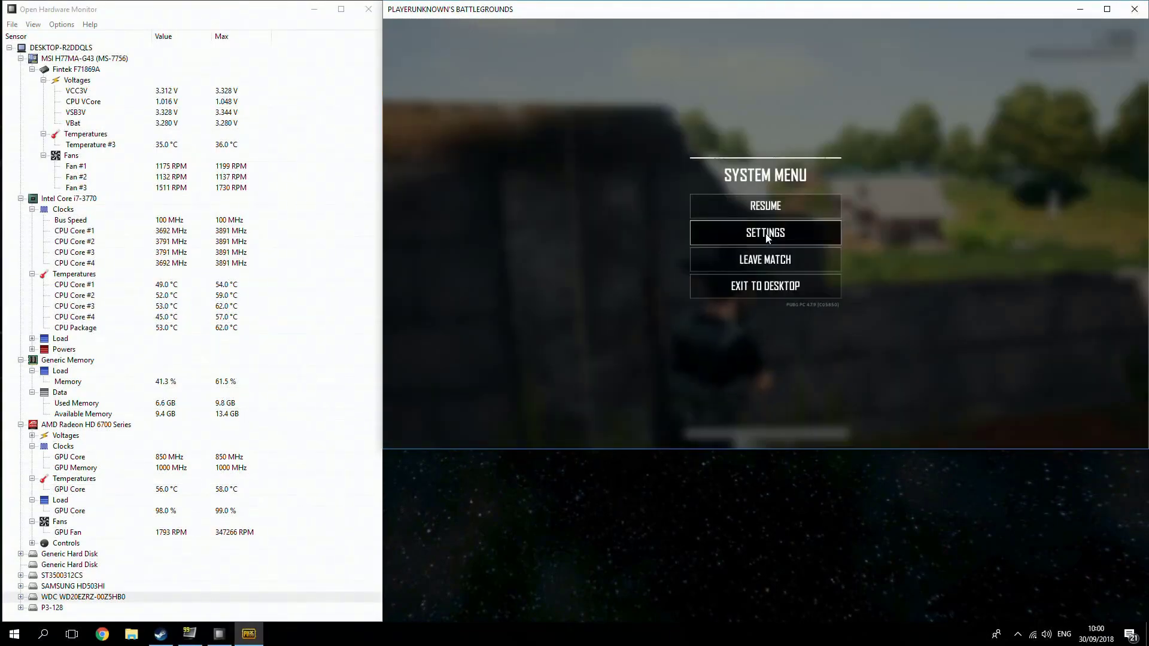
pyautogui.click(764, 232)
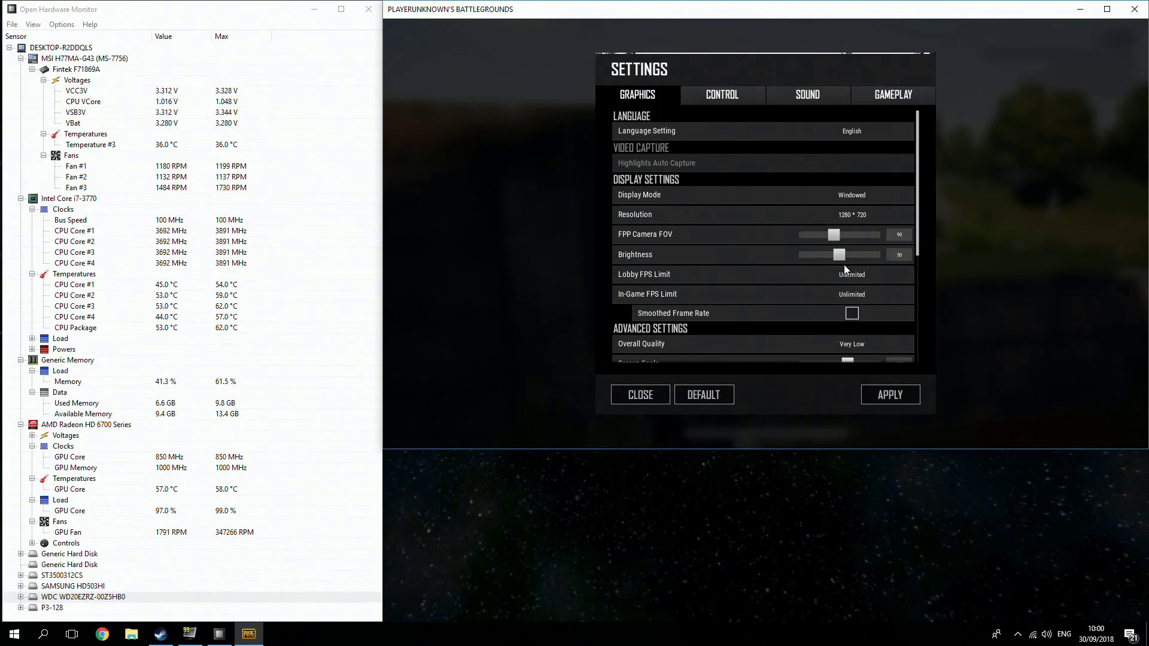
pyautogui.scroll(-3)
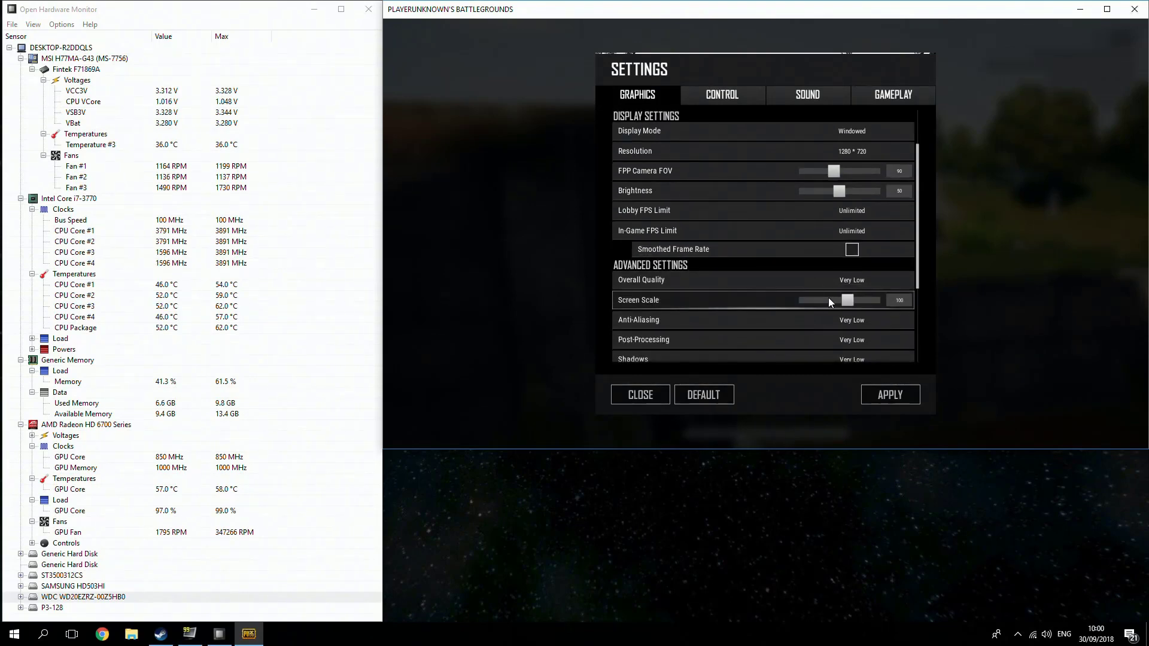
pyautogui.click(638, 394)
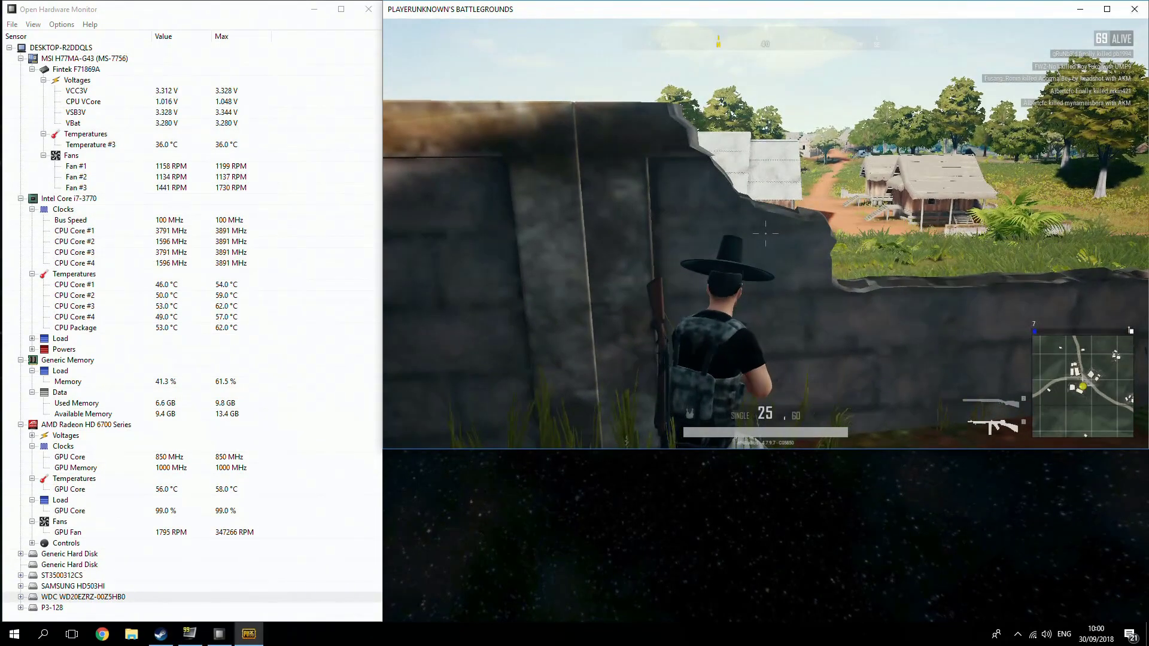